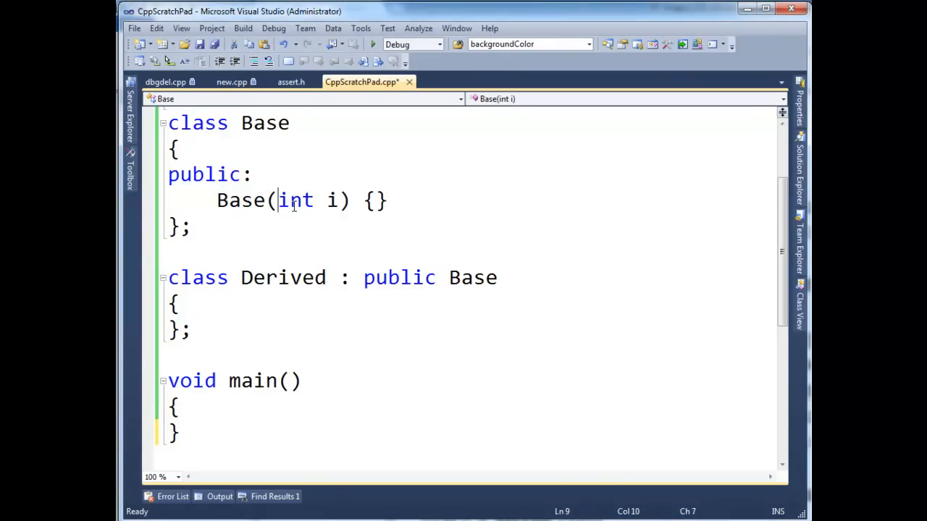
# Declare 'Derived derived;' in main, which triggers error C2512 for the missing default constructor
pyautogui.doubleClick(283, 278)
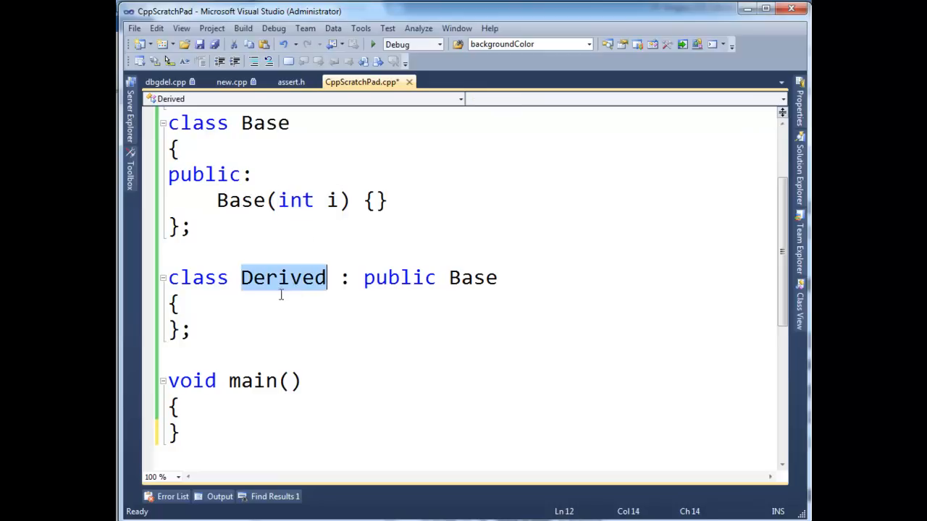
pyautogui.click(192, 318)
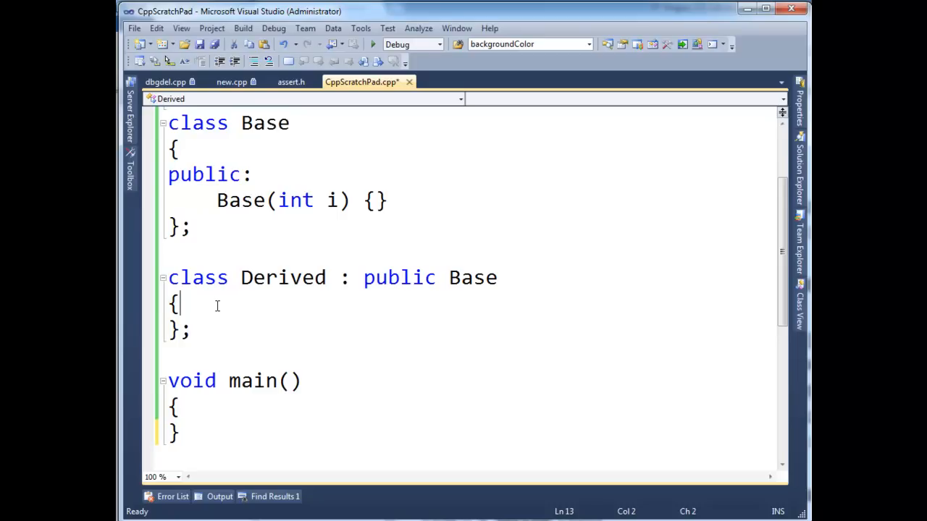
pyautogui.write('der')
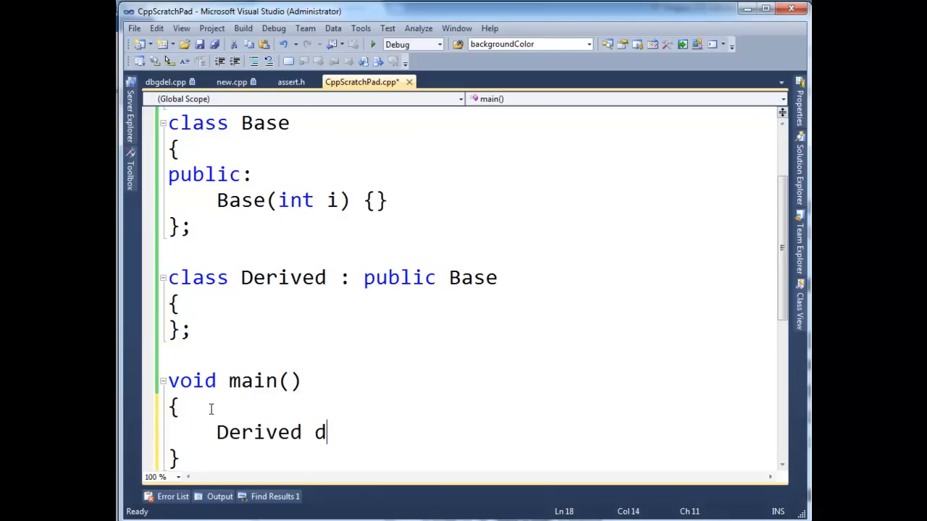
pyautogui.write('erived;')
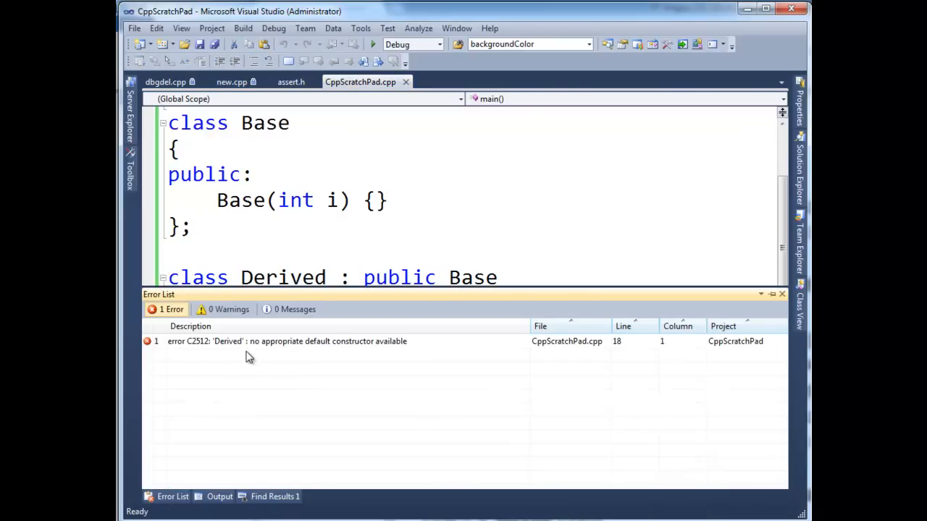
pyautogui.moveTo(443, 316)
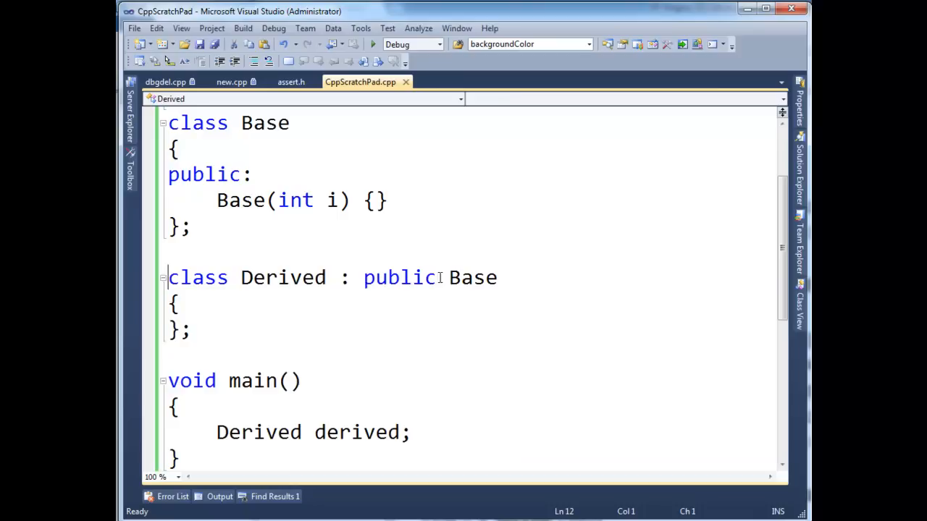
pyautogui.moveTo(168, 277); pyautogui.dragTo(168, 355)
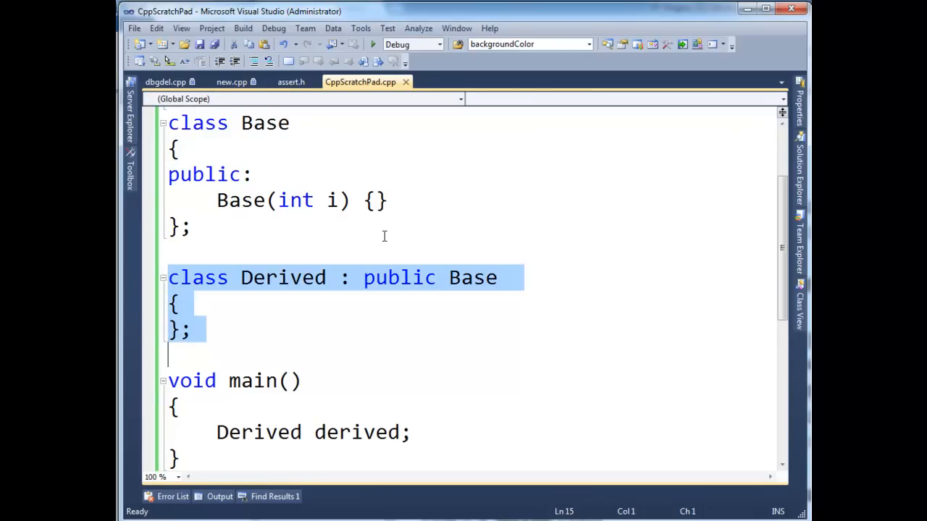
pyautogui.click(314, 200)
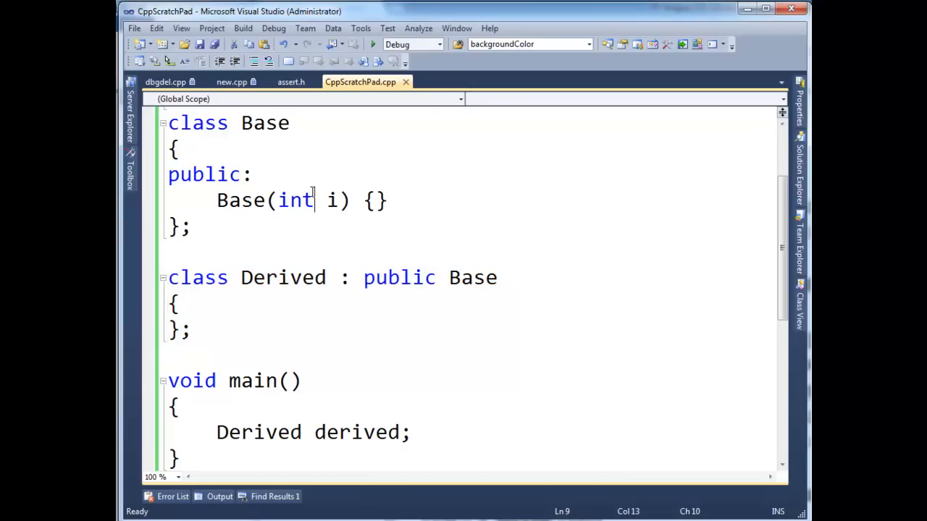
pyautogui.click(375, 201)
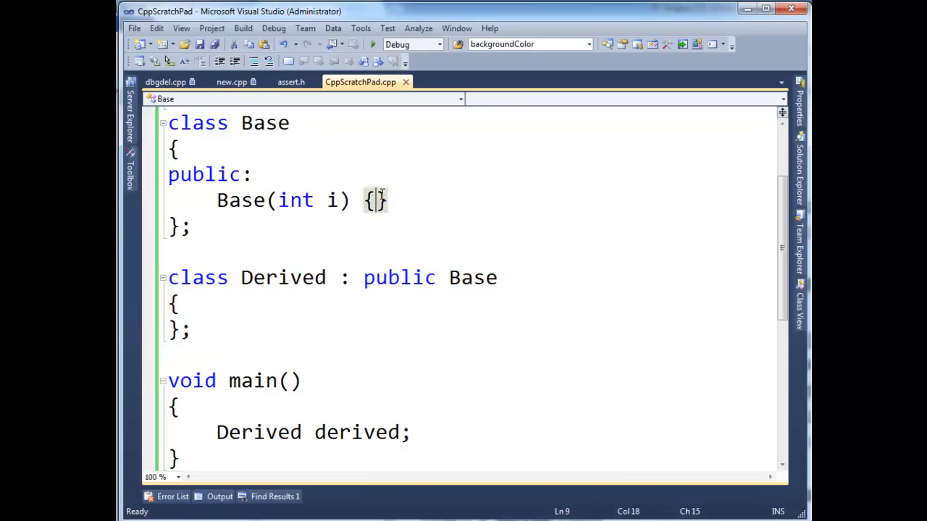
pyautogui.doubleClick(283, 277)
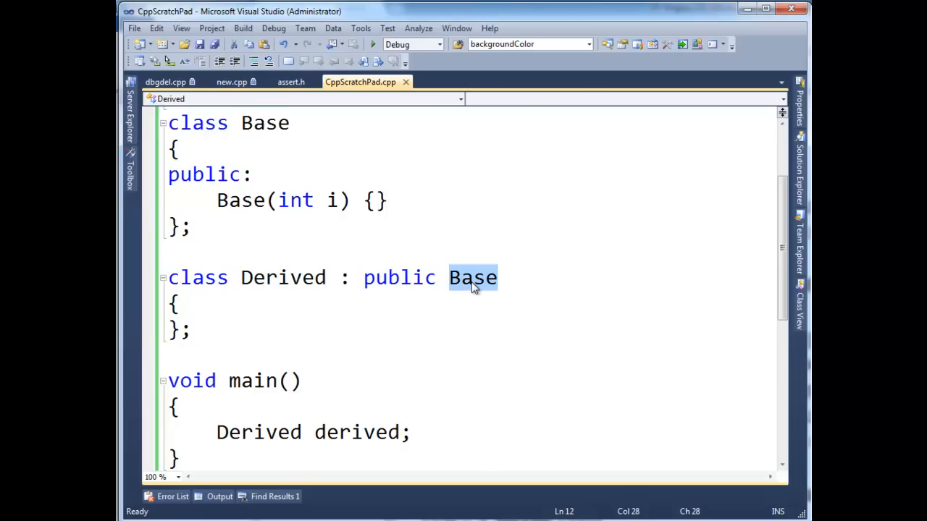
pyautogui.moveTo(476, 289)
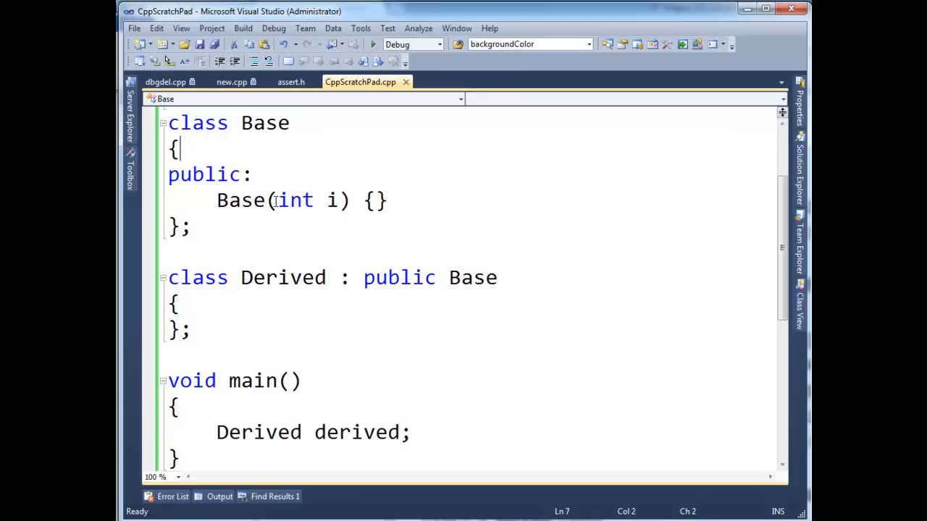
pyautogui.tripleClick(290, 201)
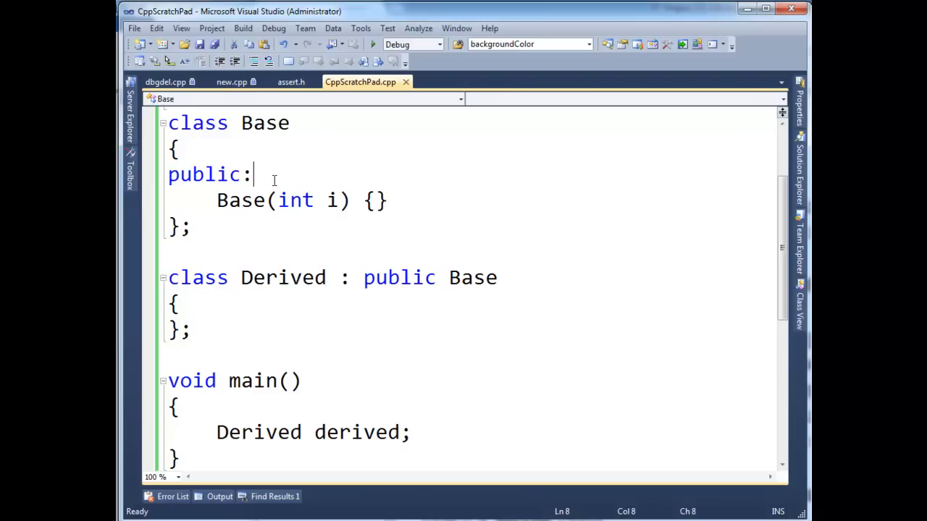
pyautogui.click(229, 201)
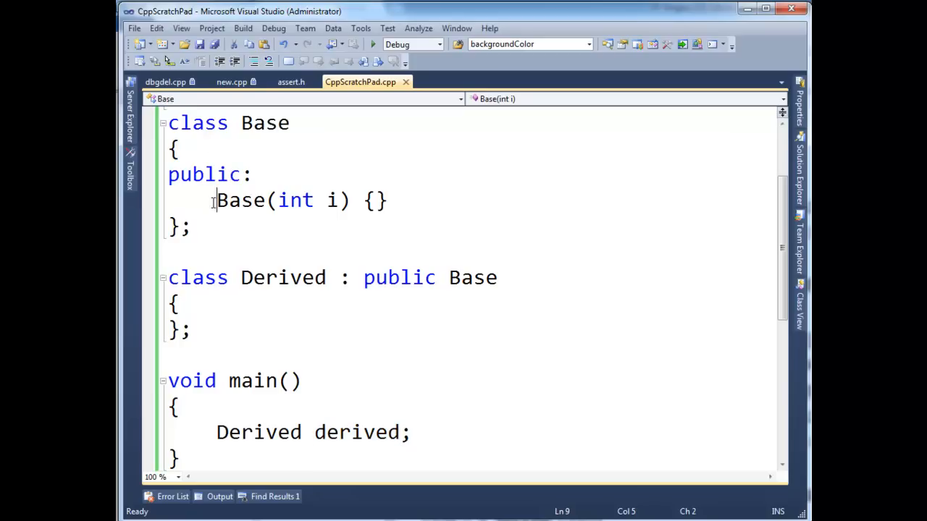
pyautogui.moveTo(216, 201); pyautogui.dragTo(360, 201)
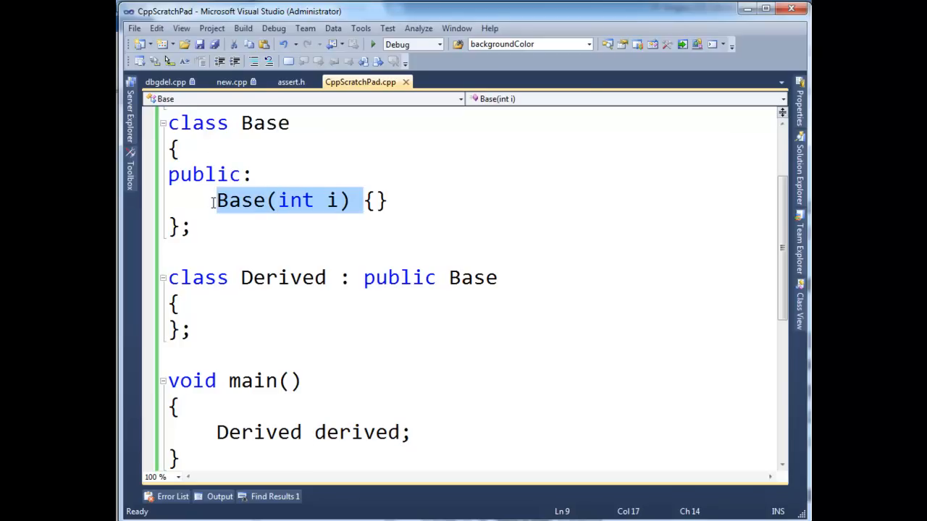
pyautogui.click(168, 251)
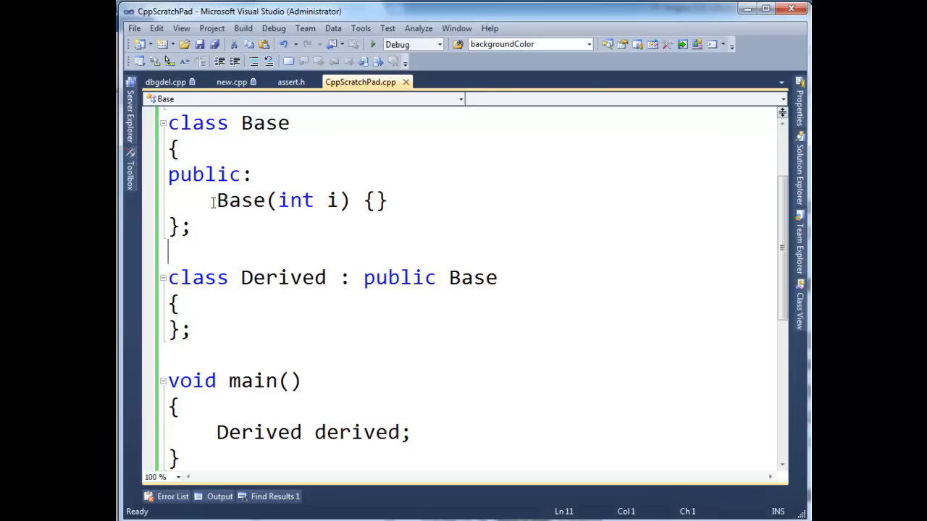
# Add 'public:' and a constructor 'Derived() : Base(9)' to the Derived class
pyautogui.write('public:')
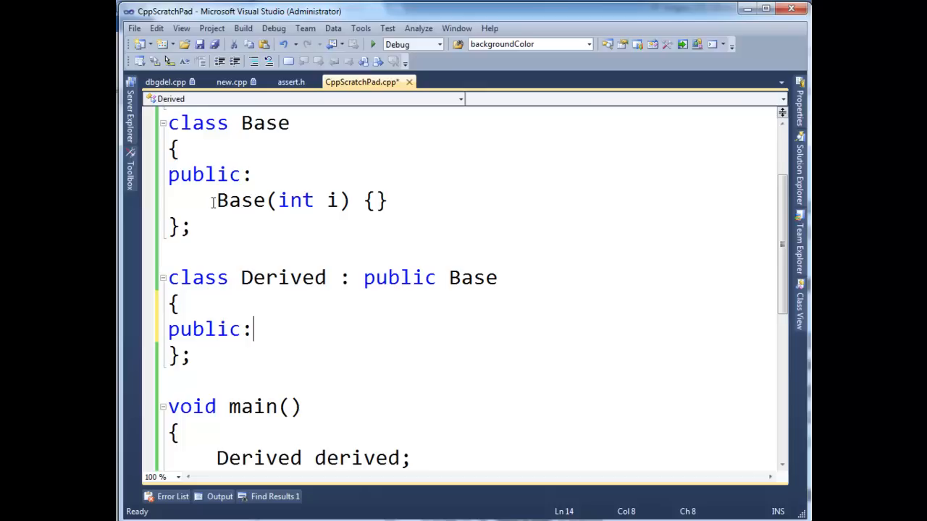
pyautogui.press('enter')
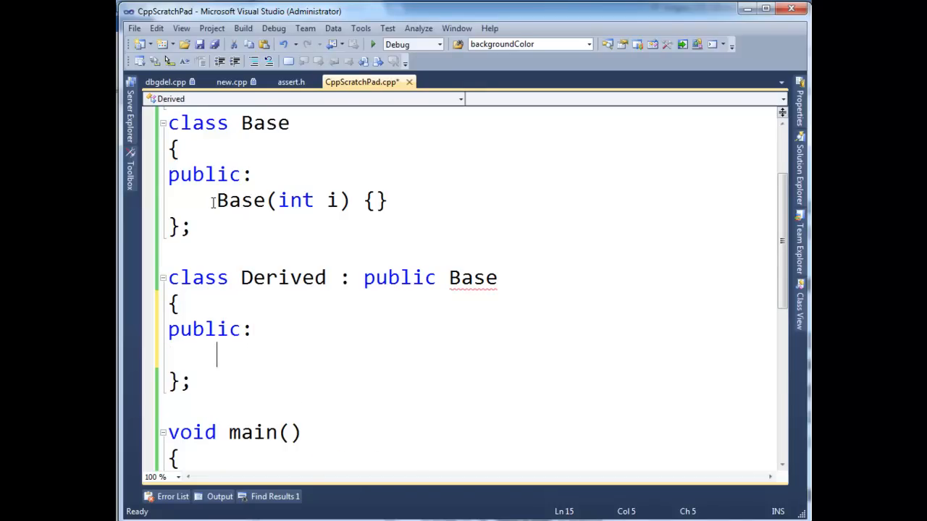
pyautogui.write('Deriv')
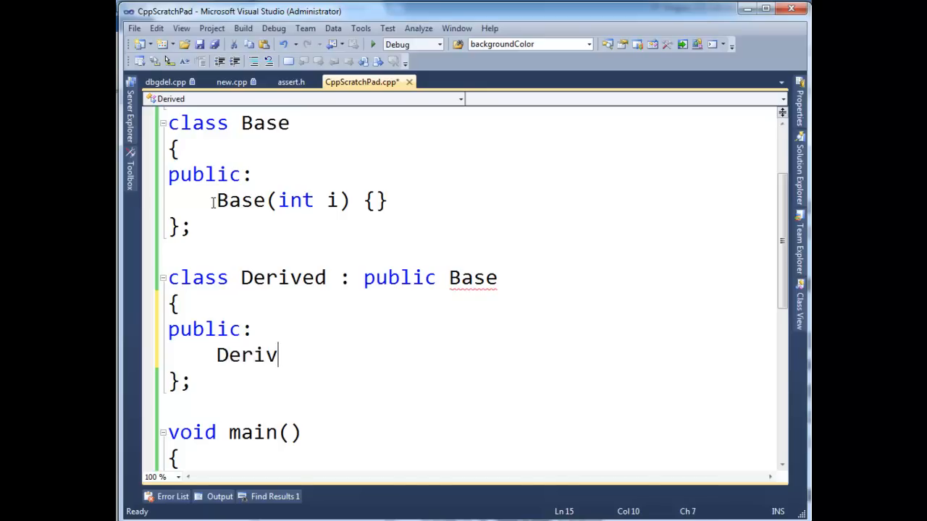
pyautogui.write('ed(')
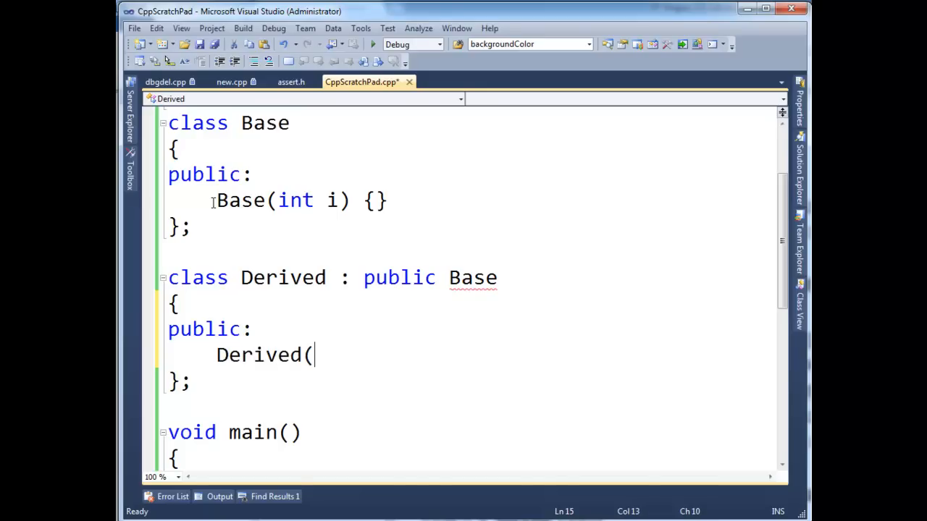
pyautogui.write(') :')
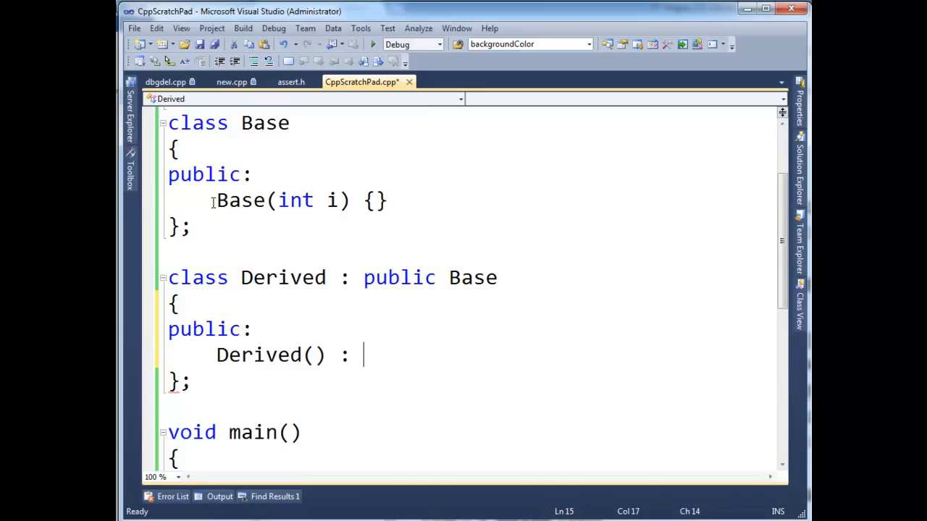
pyautogui.write('Base(')
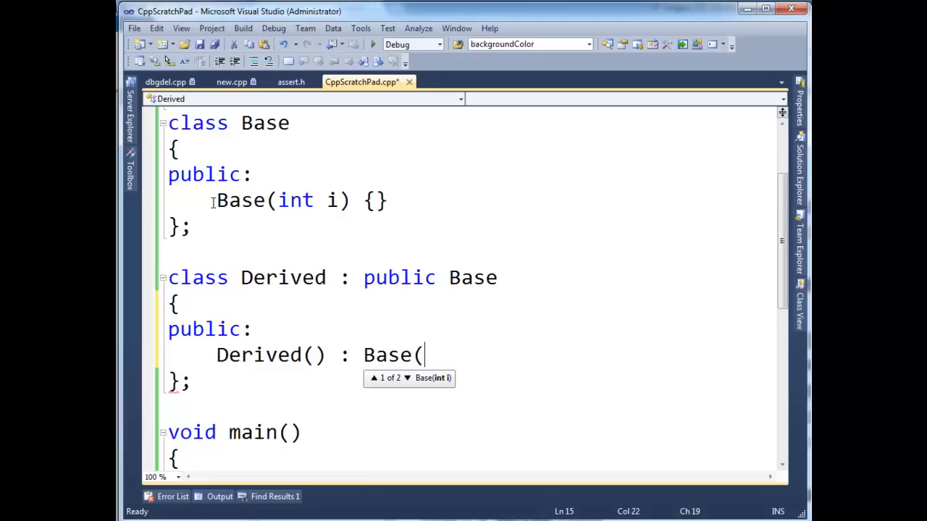
pyautogui.write('9) {')
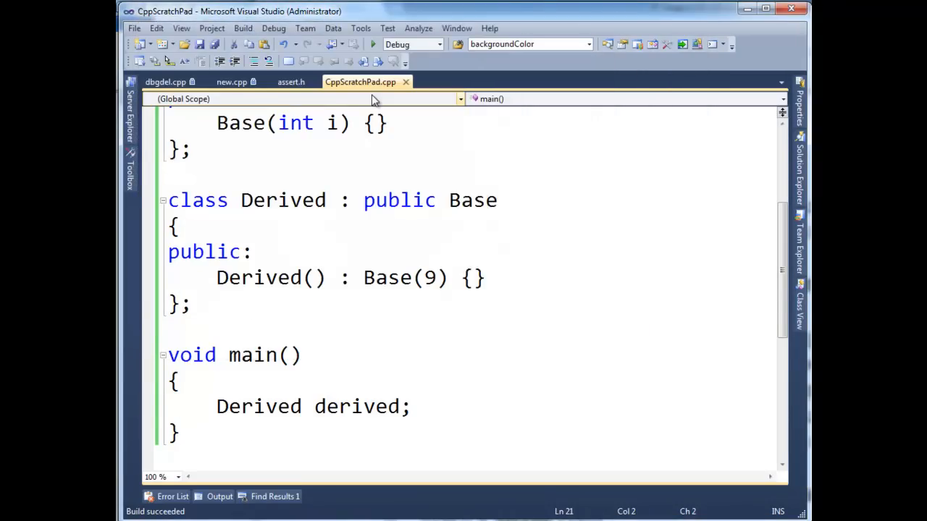
# Change the constructor to 'Derived(int param) : Base(param)' and construct derived with 234324
pyautogui.write('int')
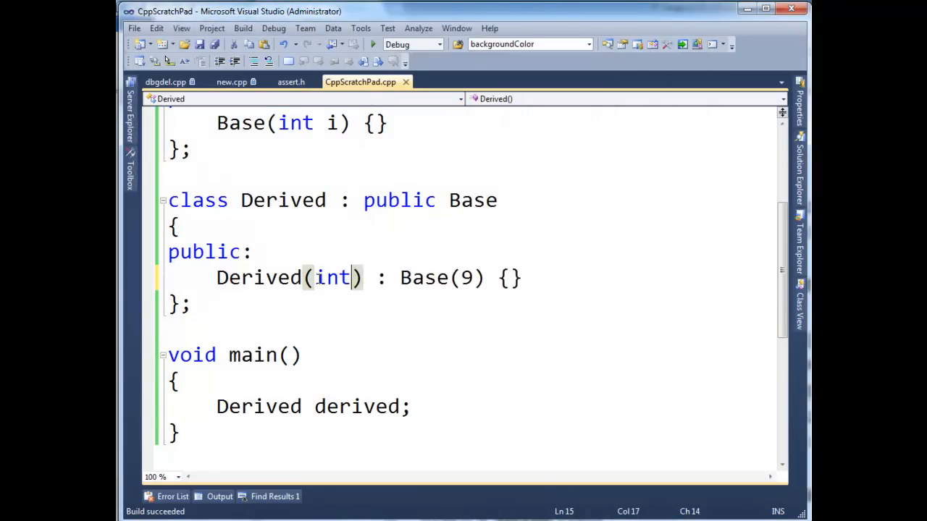
pyautogui.write('param')
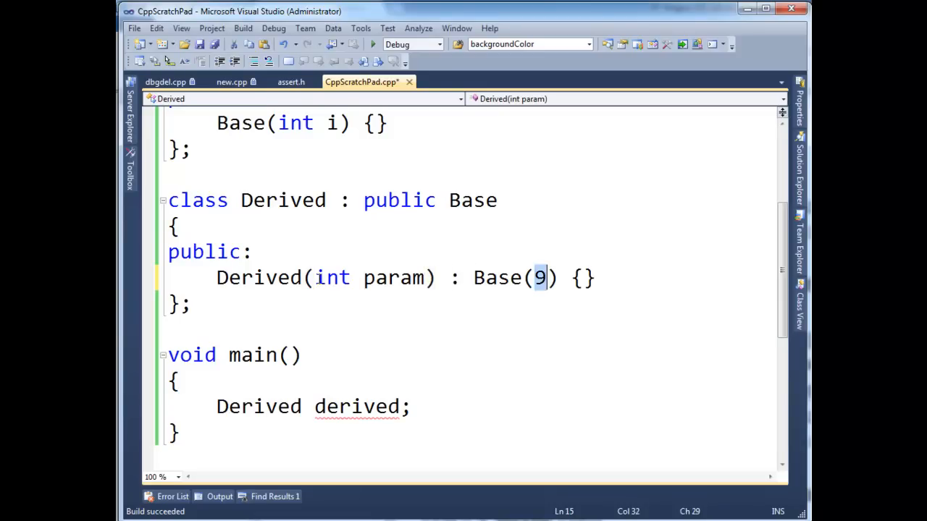
pyautogui.write('param')
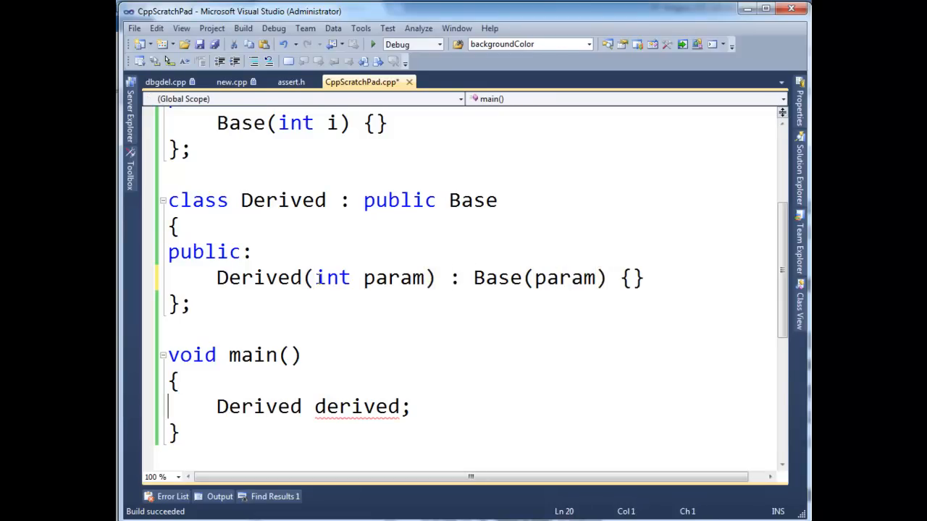
pyautogui.write('(')
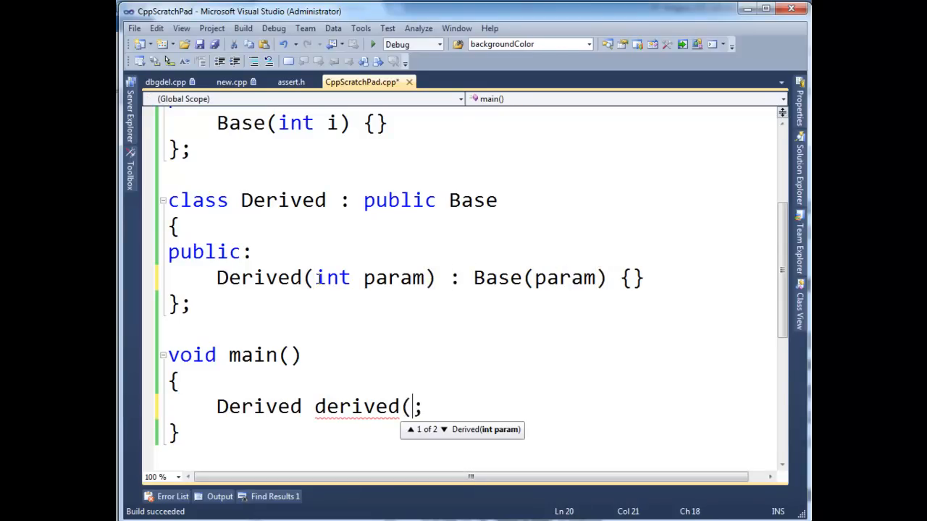
pyautogui.write('234324')
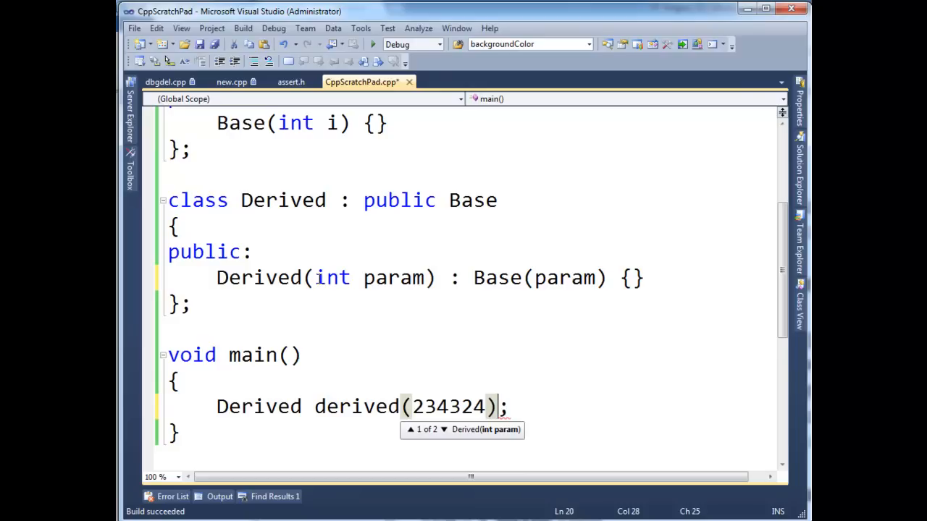